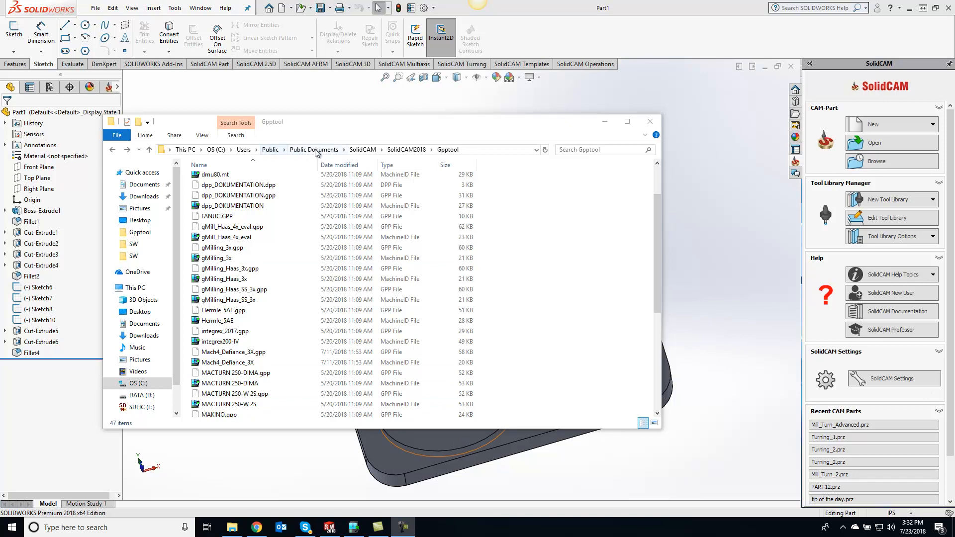
{"action": "mouse_move", "coordinate": [370, 149]}
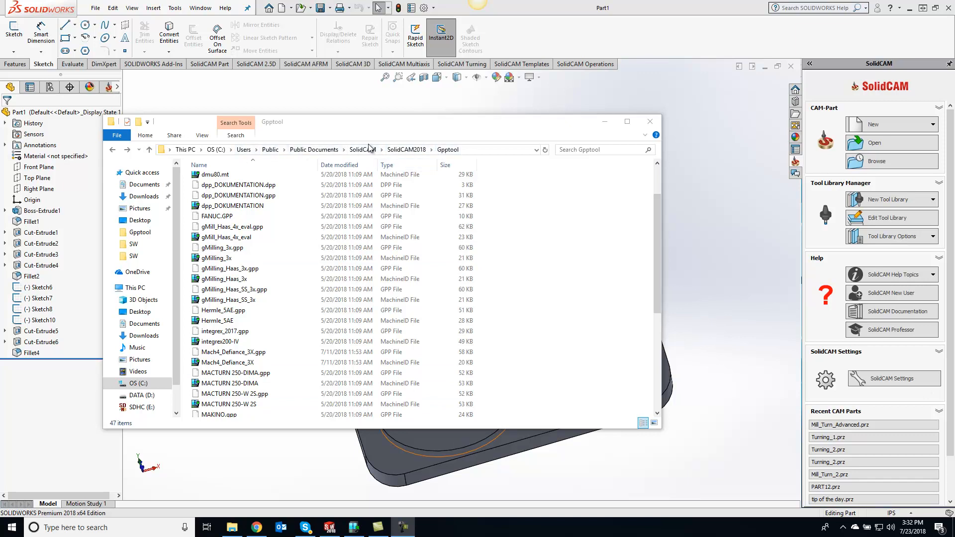
{"action": "mouse_move", "coordinate": [481, 309]}
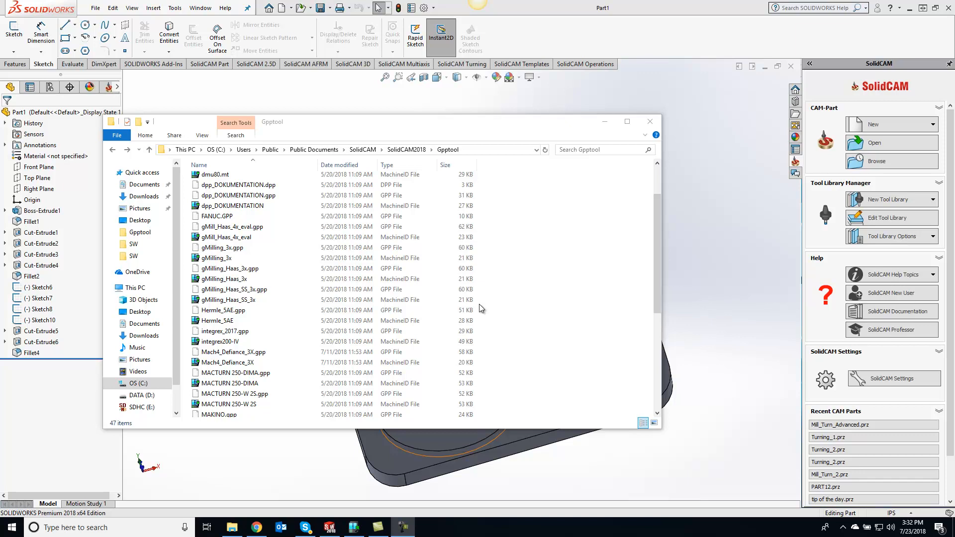
Step: Open gMilling_3x.vmid in the Machine ID Editor and view its Machine Definition
{"action": "left_click", "coordinate": [231, 268]}
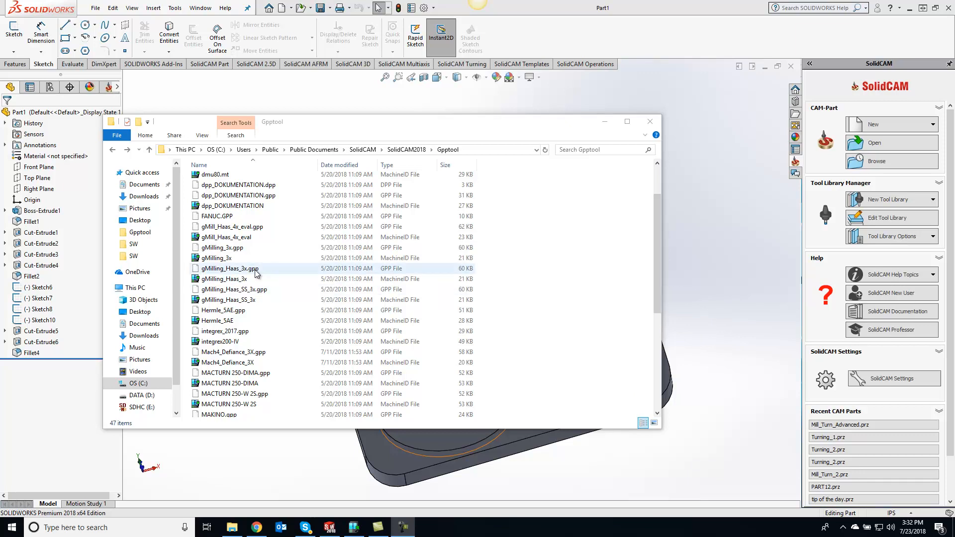
{"action": "left_click", "coordinate": [217, 257]}
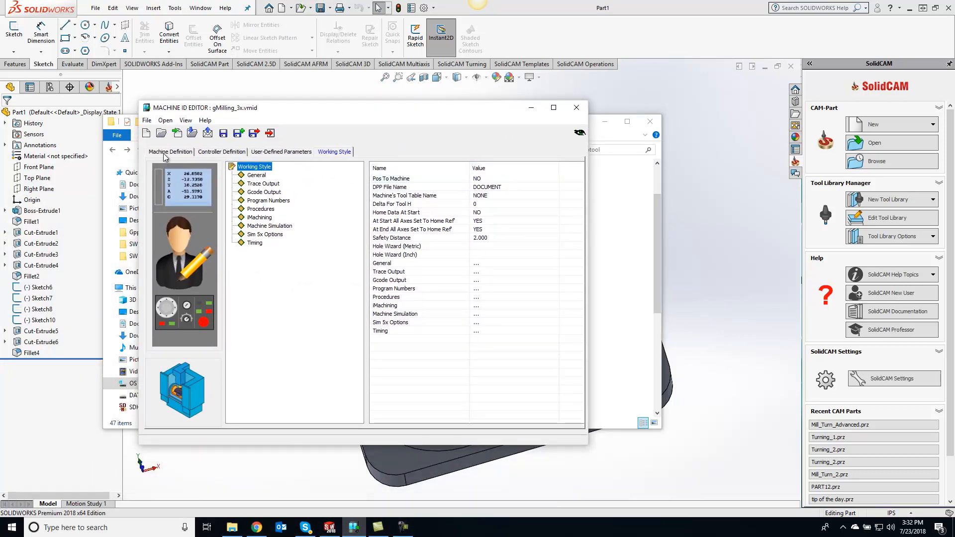
{"action": "left_click", "coordinate": [171, 152]}
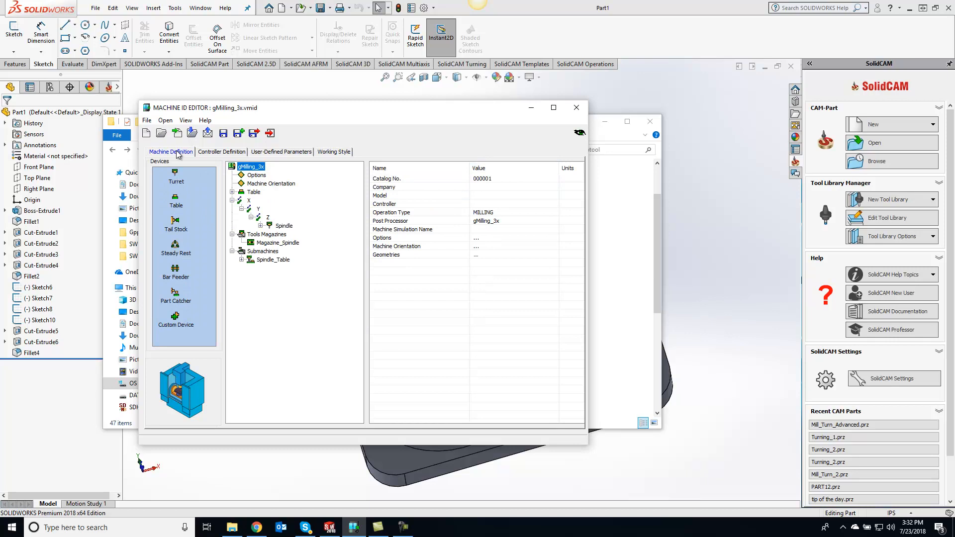
{"action": "mouse_move", "coordinate": [342, 155]}
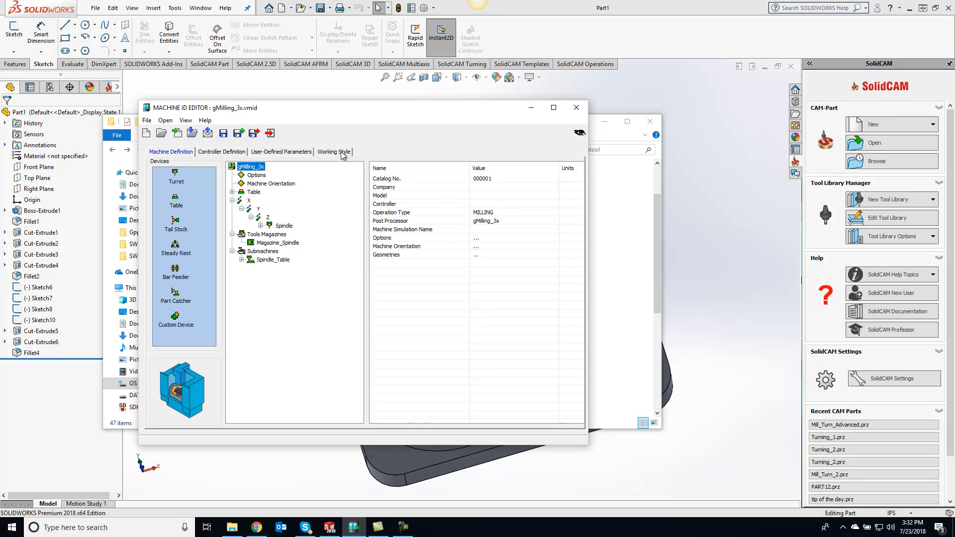
Step: Set the Working Style tool table name to GENERAL
{"action": "left_click", "coordinate": [333, 152]}
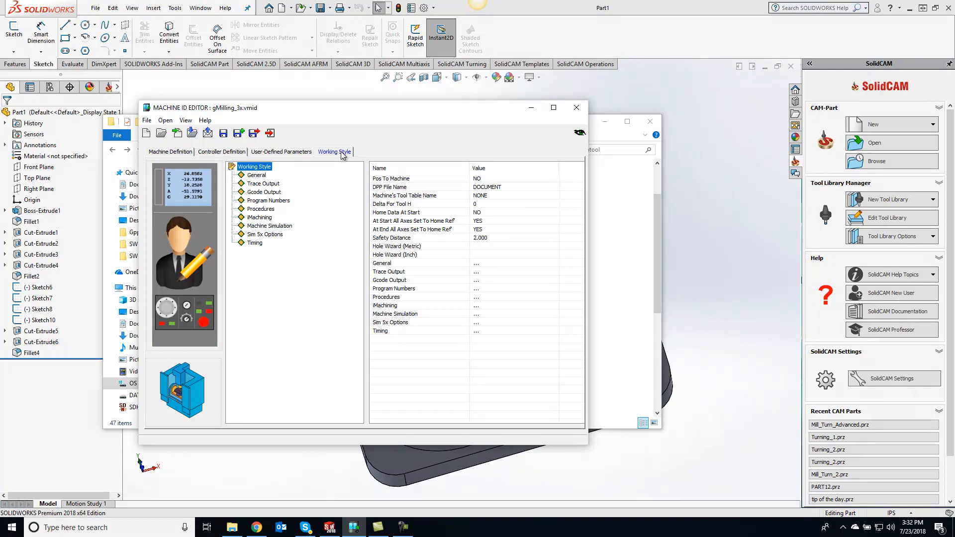
{"action": "mouse_move", "coordinate": [309, 166]}
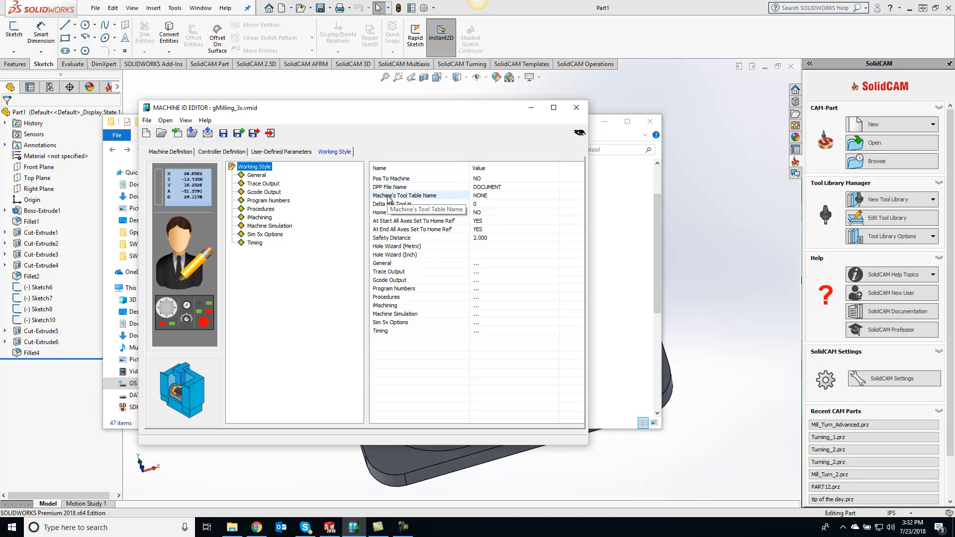
{"action": "mouse_move", "coordinate": [494, 204]}
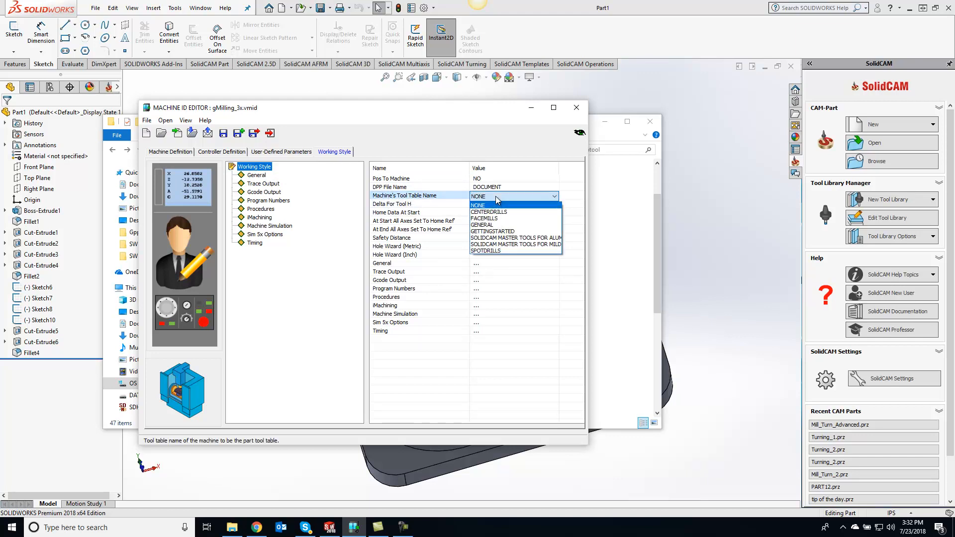
{"action": "mouse_move", "coordinate": [481, 225]}
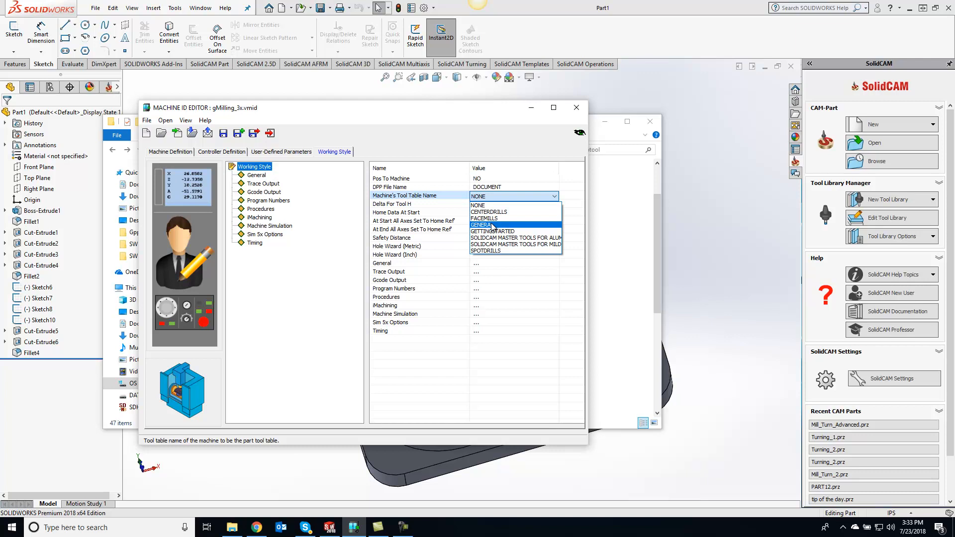
{"action": "mouse_move", "coordinate": [492, 227]}
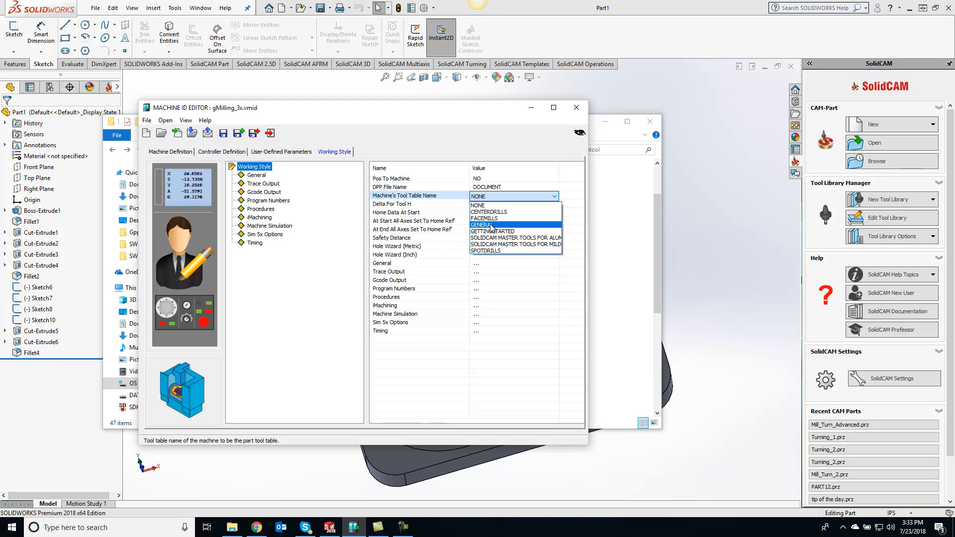
{"action": "left_click", "coordinate": [482, 225]}
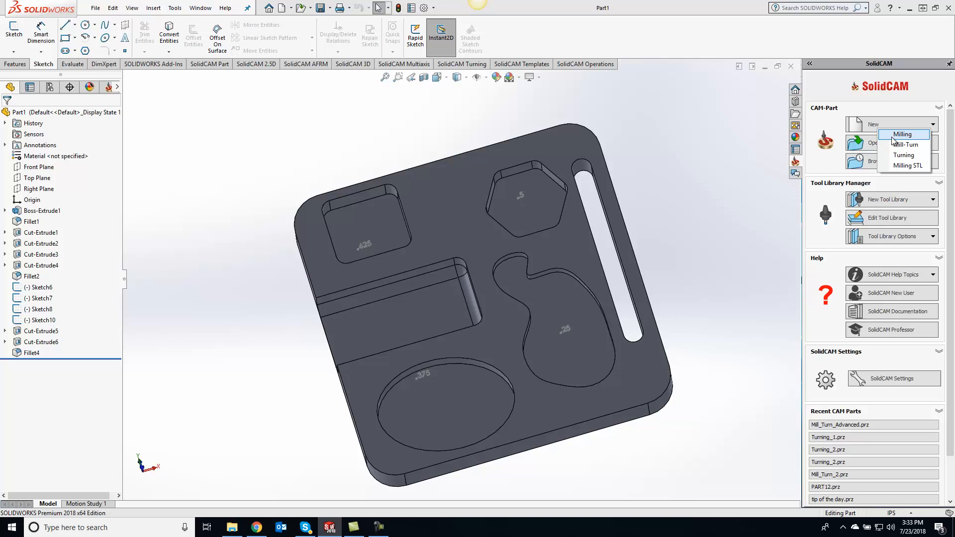
Step: Create a new Milling CAM part, define its coordinate system, and finish the part data
{"action": "left_click", "coordinate": [903, 134]}
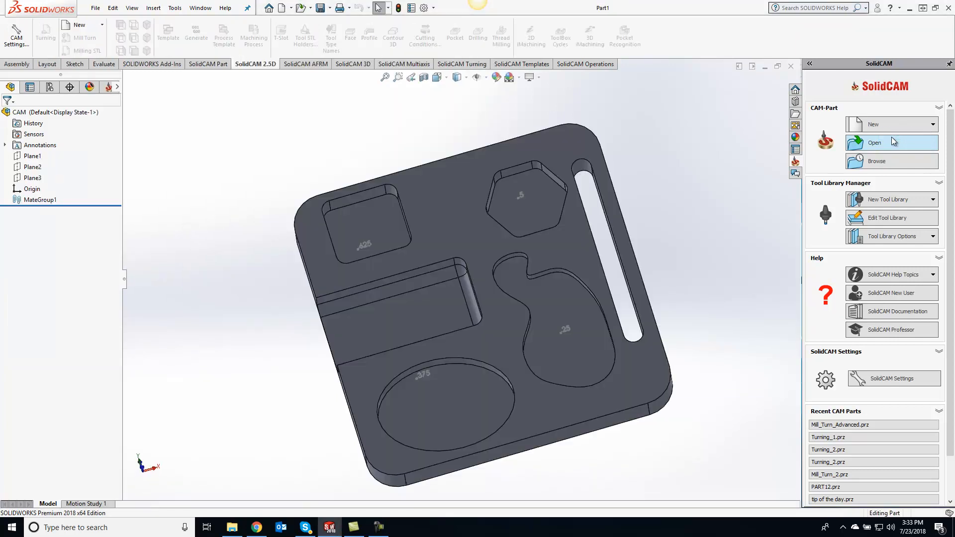
{"action": "left_click", "coordinate": [887, 124]}
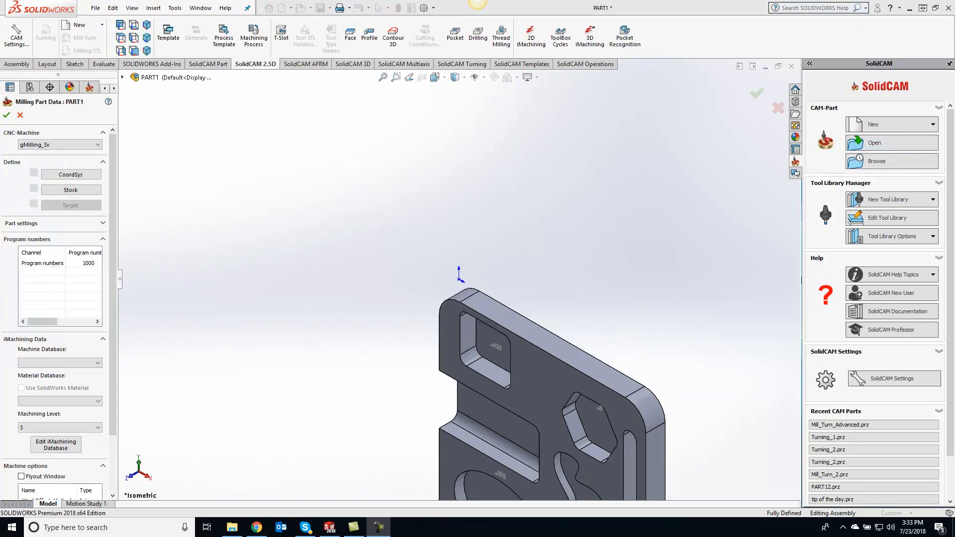
{"action": "mouse_move", "coordinate": [71, 174]}
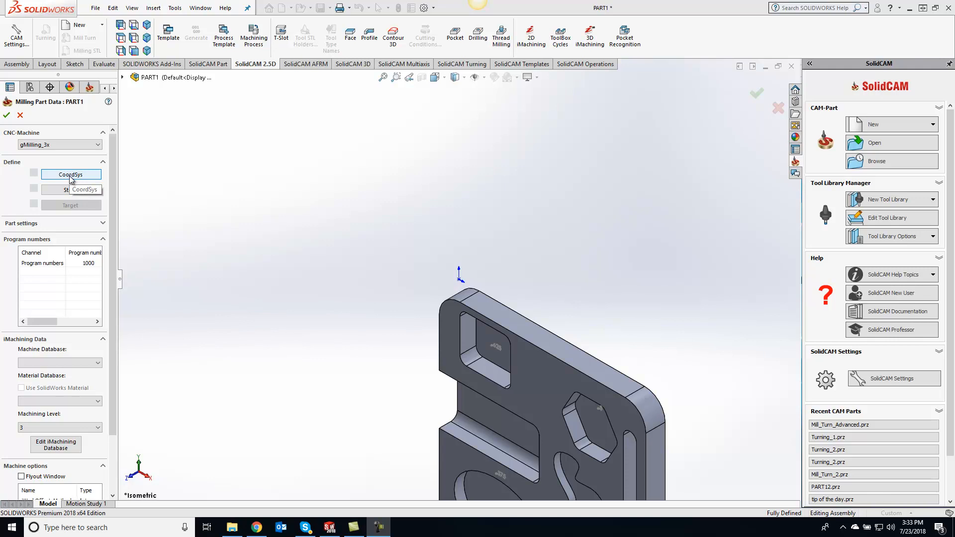
{"action": "left_click", "coordinate": [71, 174]}
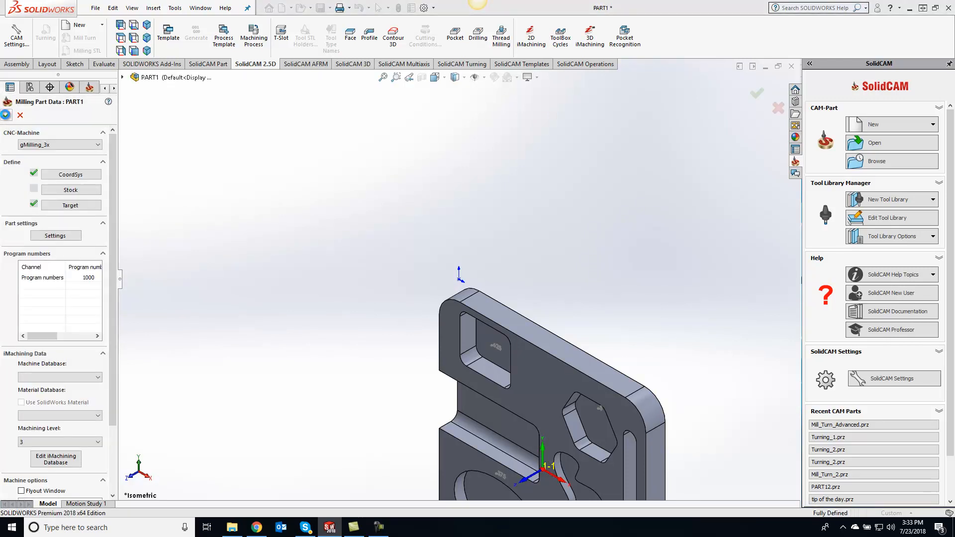
{"action": "left_click", "coordinate": [55, 145]}
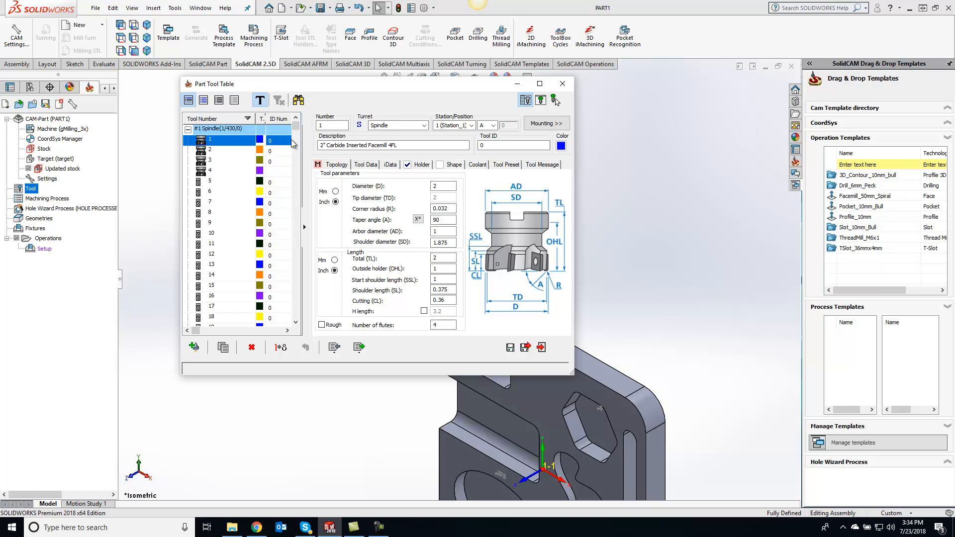
Step: Scroll the Part Tool Table through its hundreds of GENERAL tools, numbered into the 360s
{"action": "left_click_drag", "start_coordinate": [296, 146], "coordinate": [297, 283]}
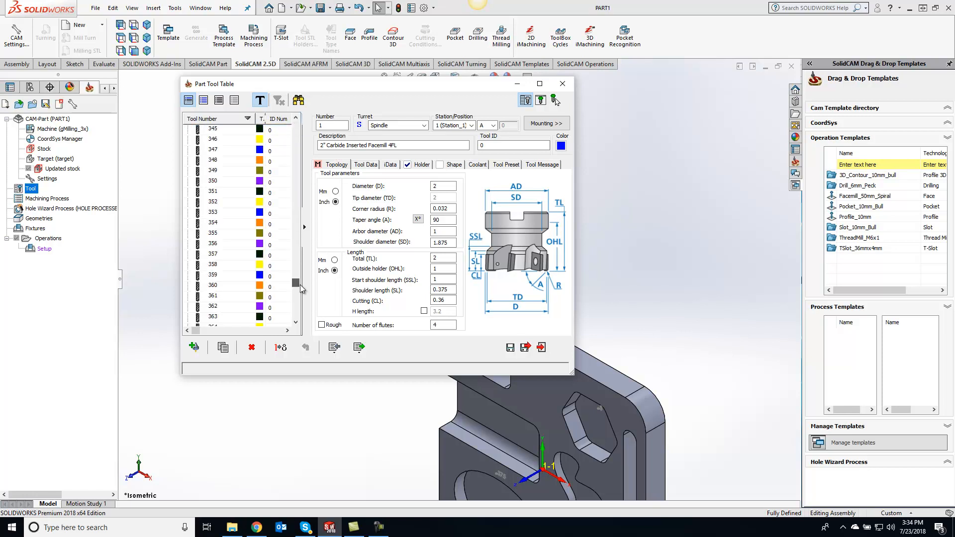